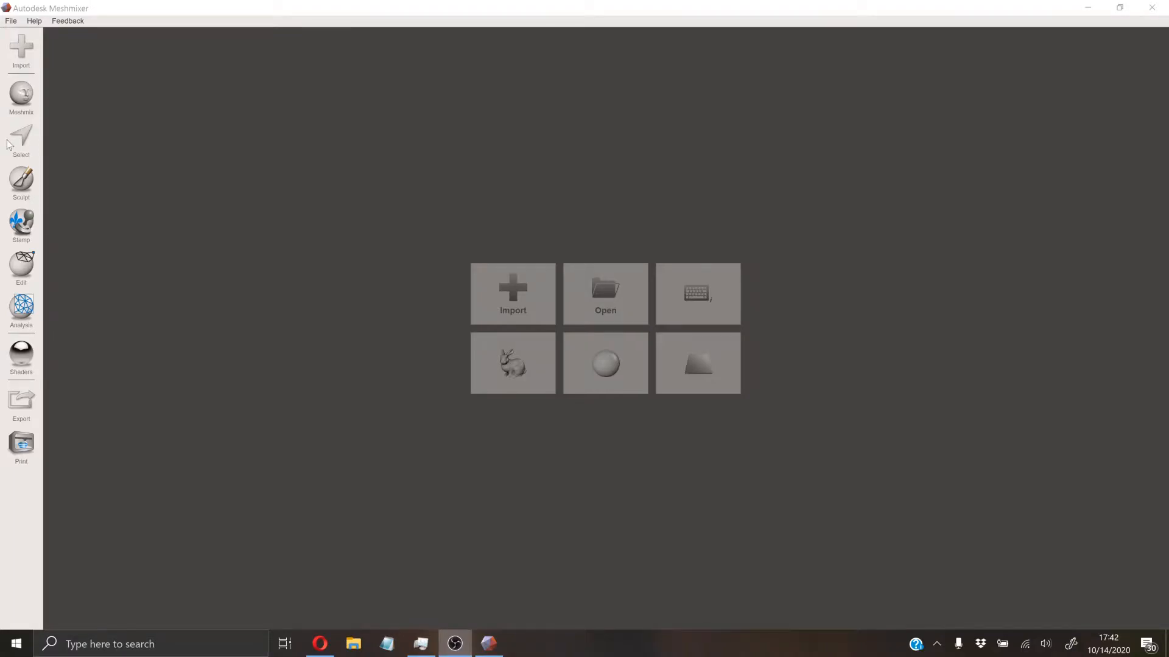
pyautogui.moveTo(589, 131)
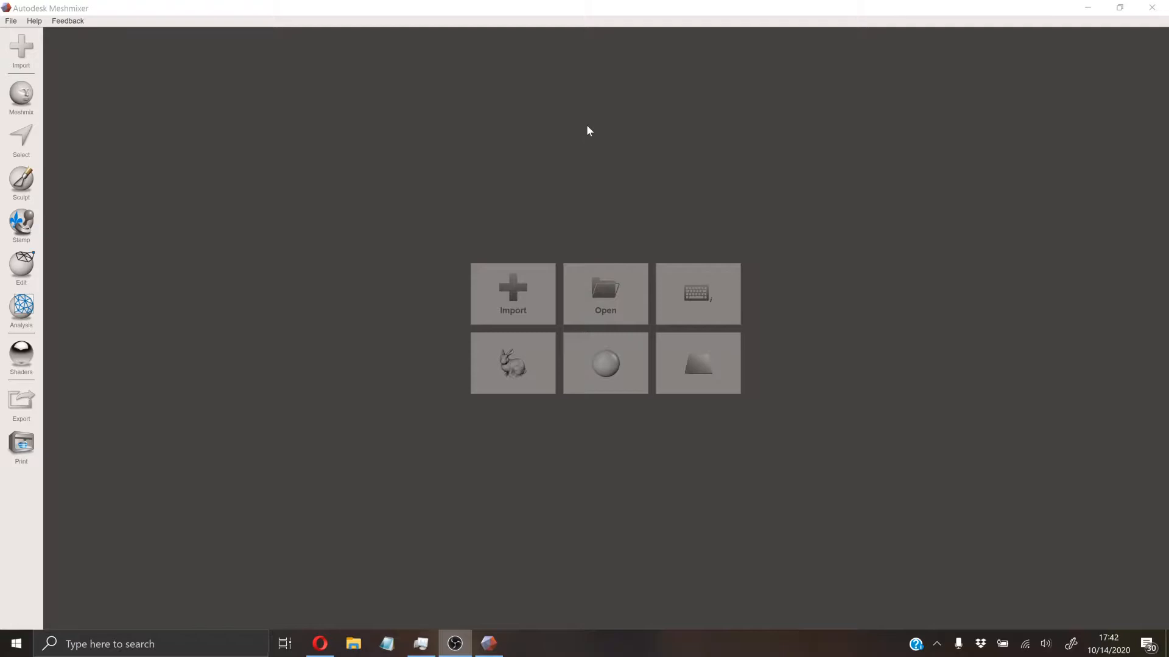
pyautogui.moveTo(424, 143)
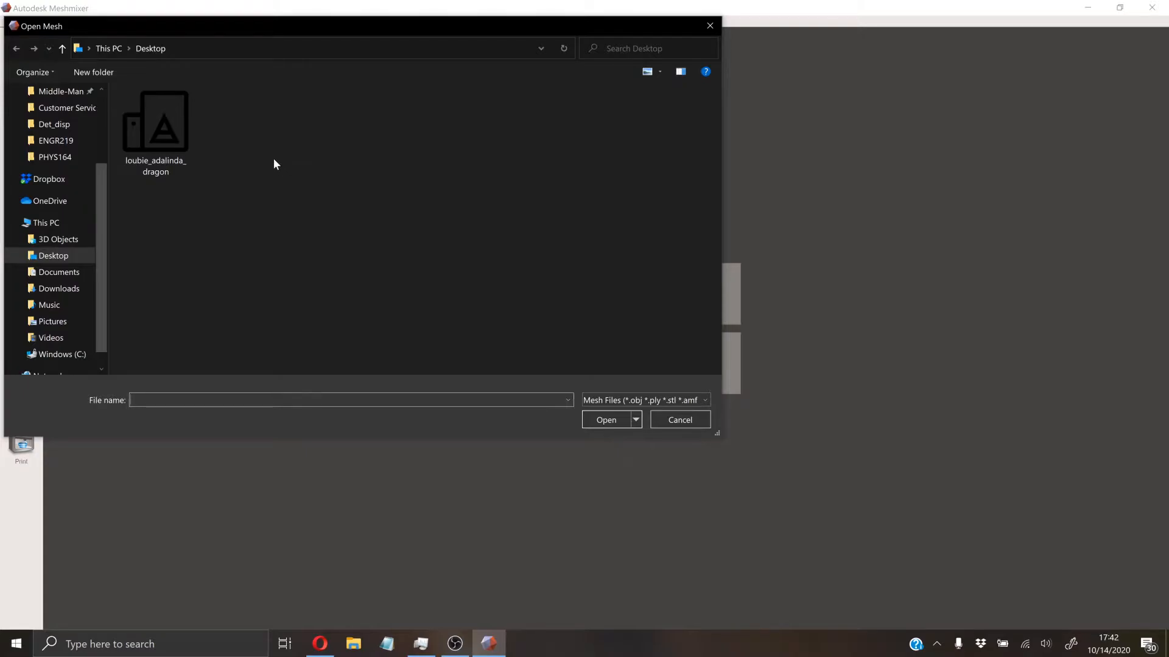
# Open the loubie_adalinda_dragon mesh file from the Desktop
pyautogui.click(155, 123)
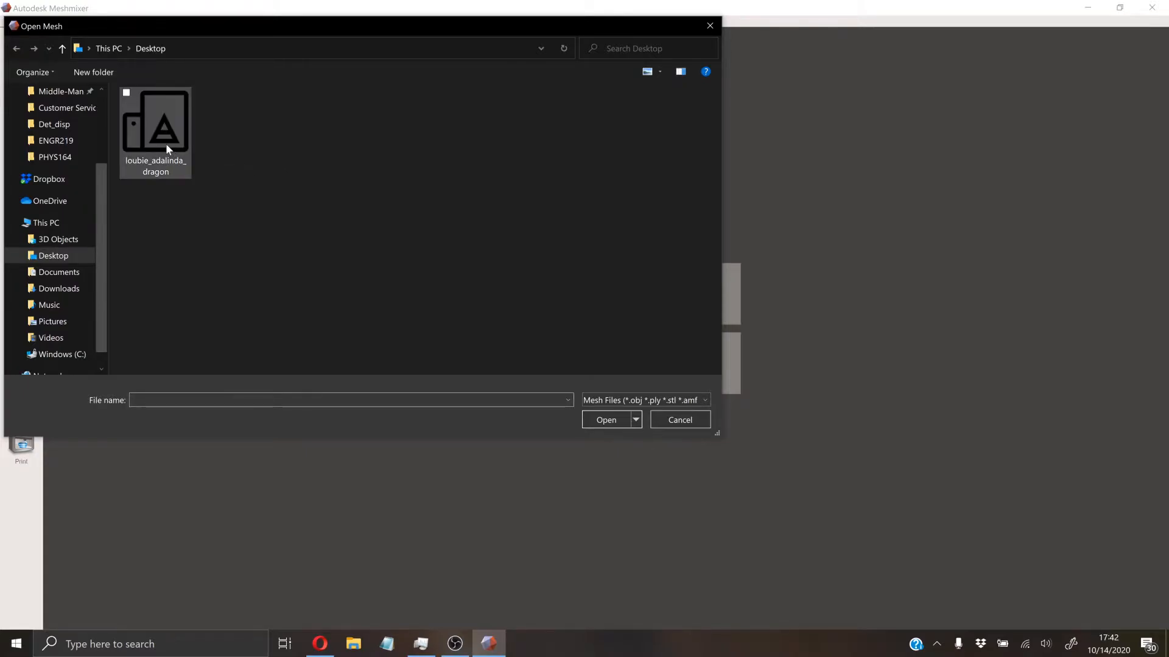
pyautogui.moveTo(170, 147)
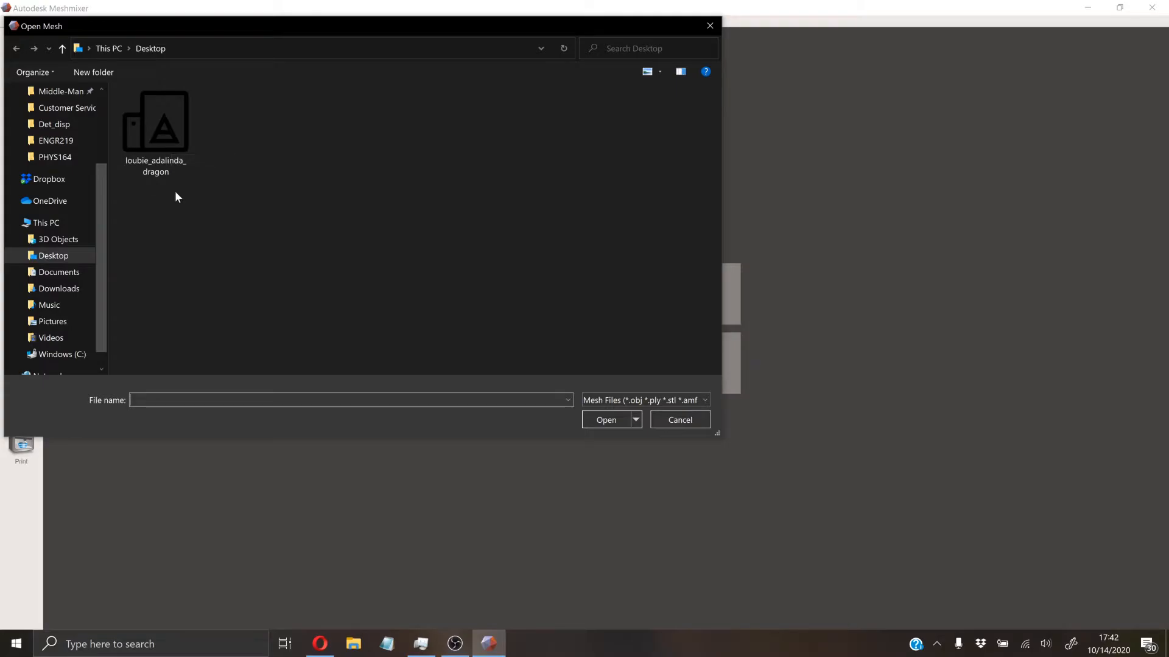
pyautogui.click(156, 123)
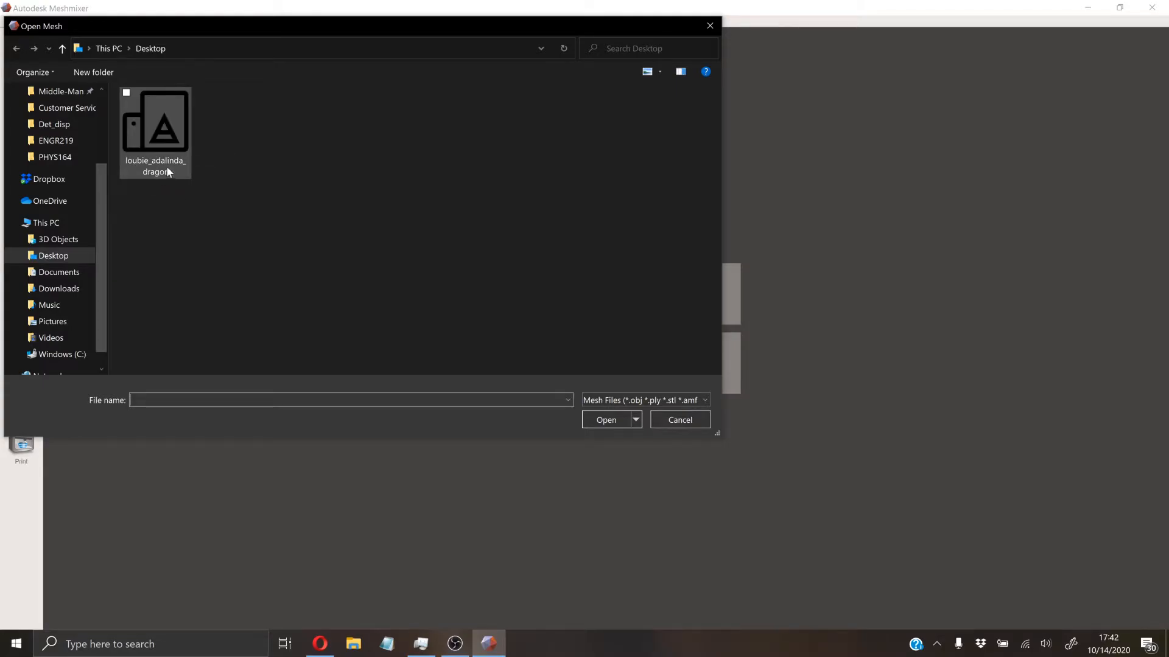
pyautogui.moveTo(167, 166)
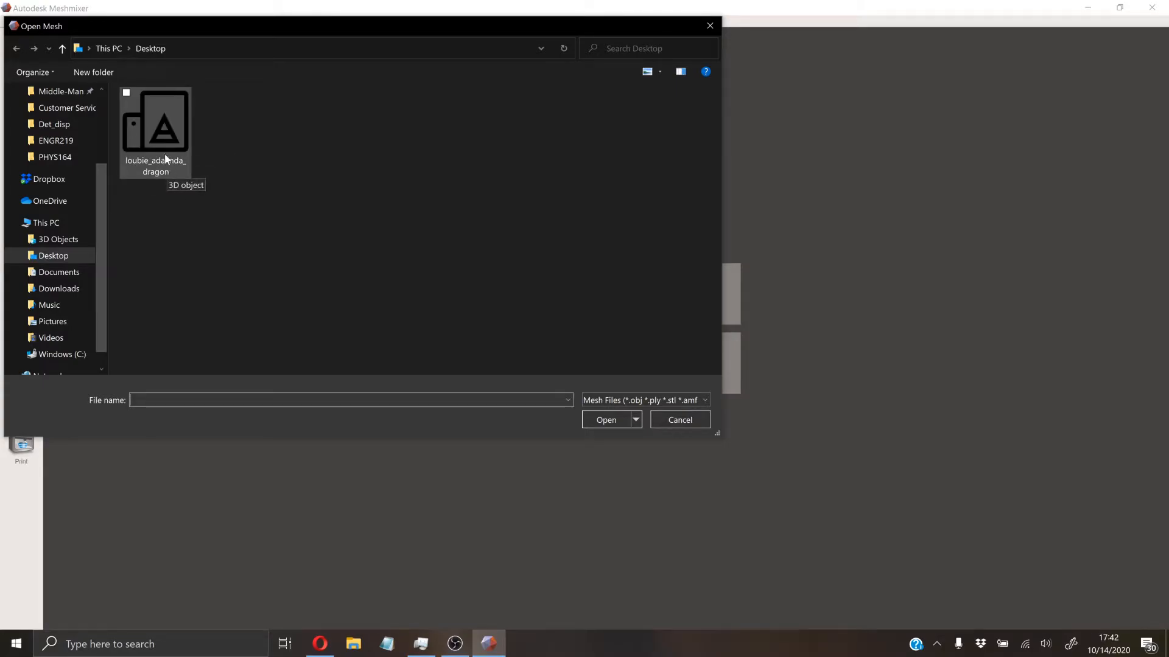
pyautogui.doubleClick(155, 126)
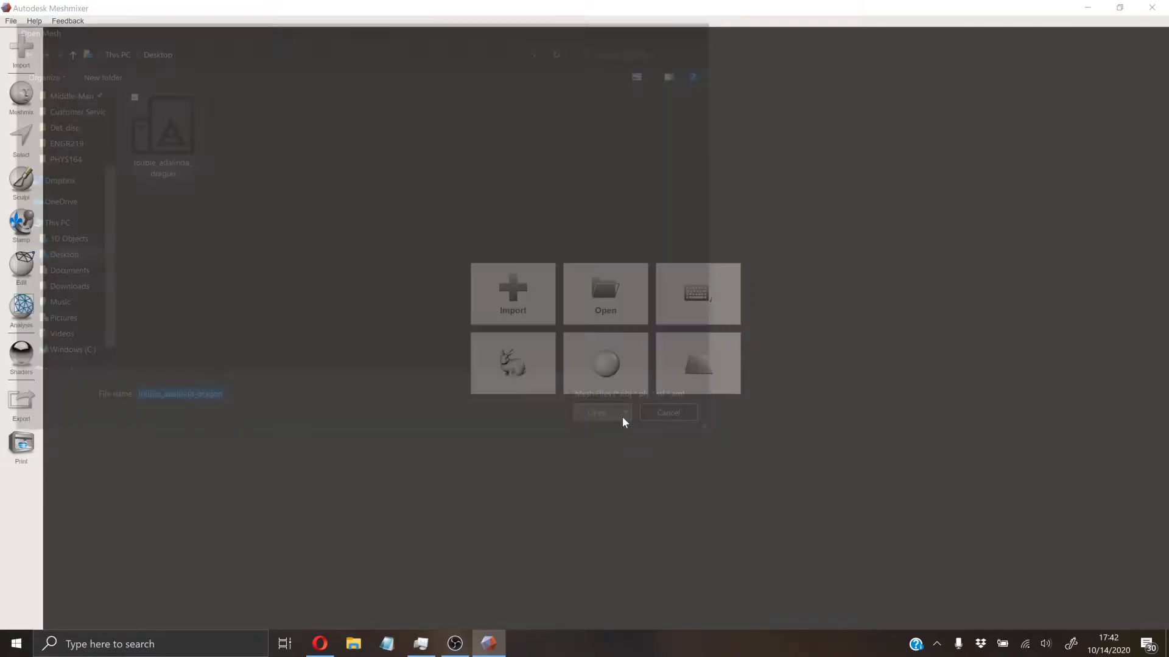
# Select the entire loaded dragon mesh and show the Edit operations list
pyautogui.click(596, 412)
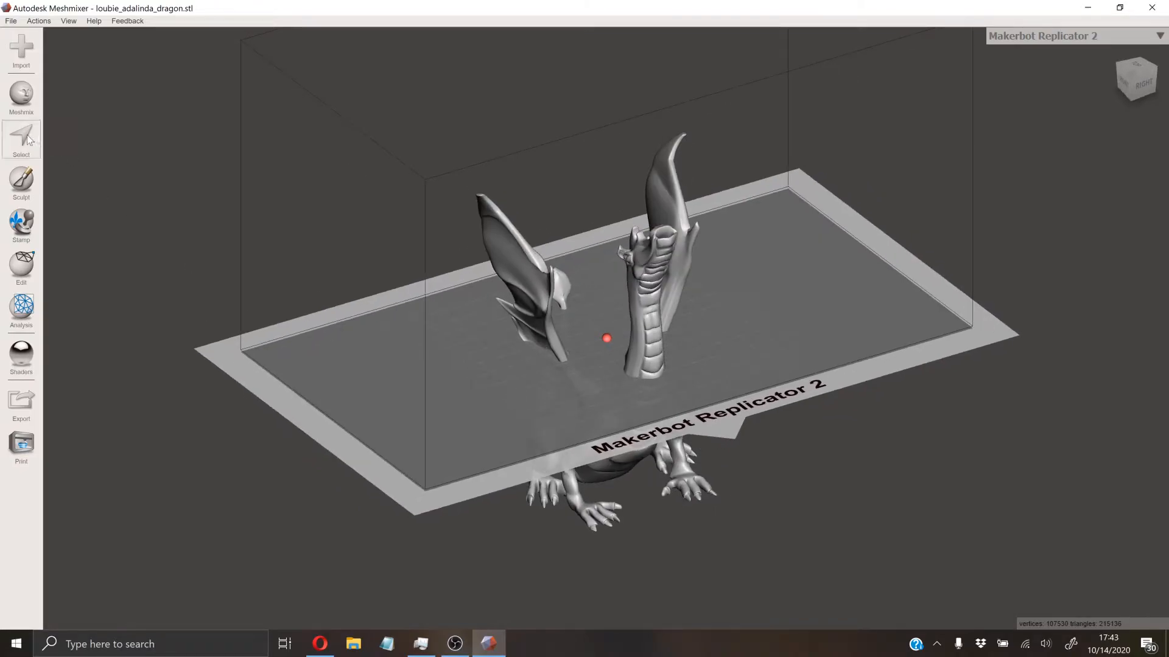
pyautogui.click(21, 140)
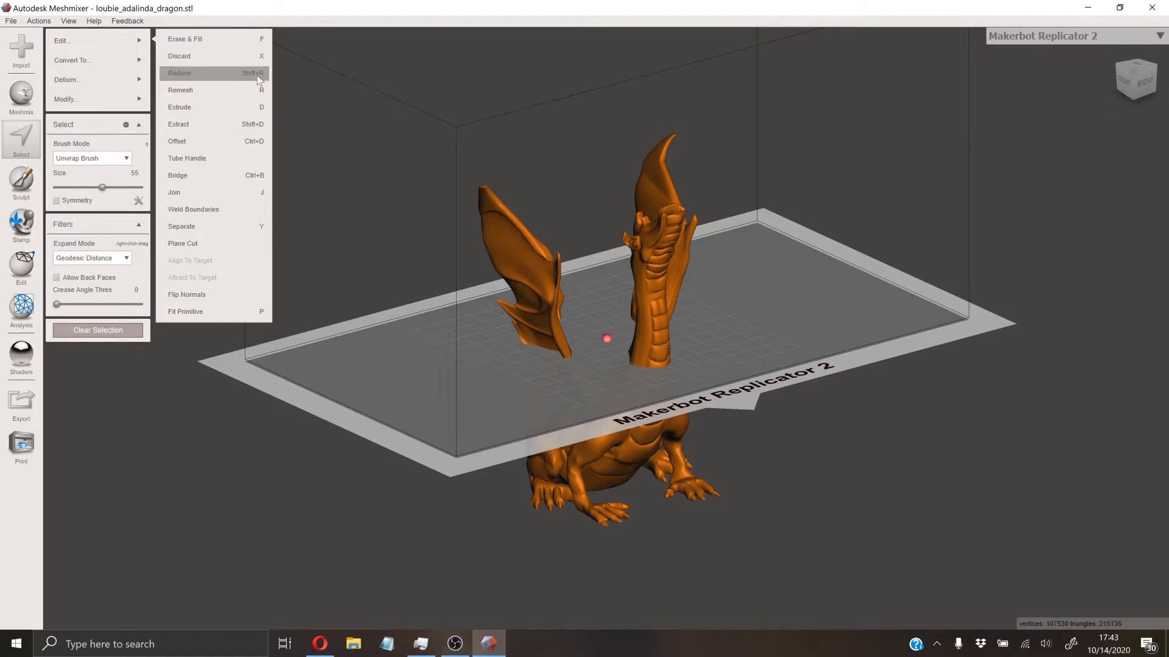
# Start a shape-preserving Reduce on the dragon, targeting 90 percent
pyautogui.click(179, 73)
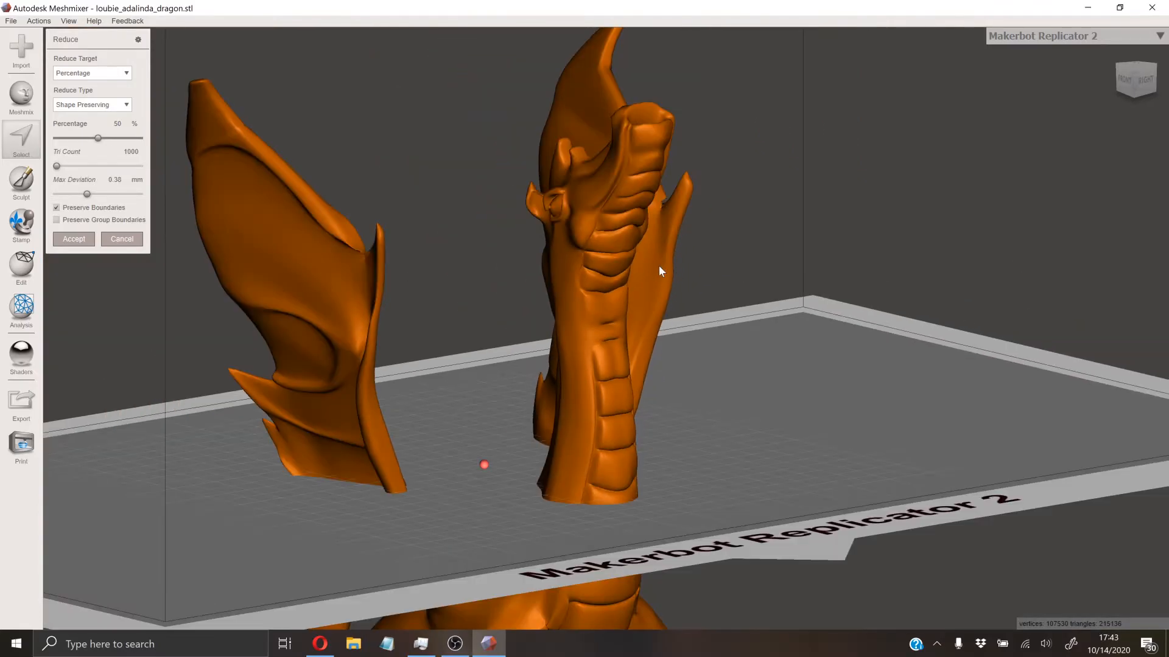
pyautogui.tripleClick(116, 123)
pyautogui.write('90')
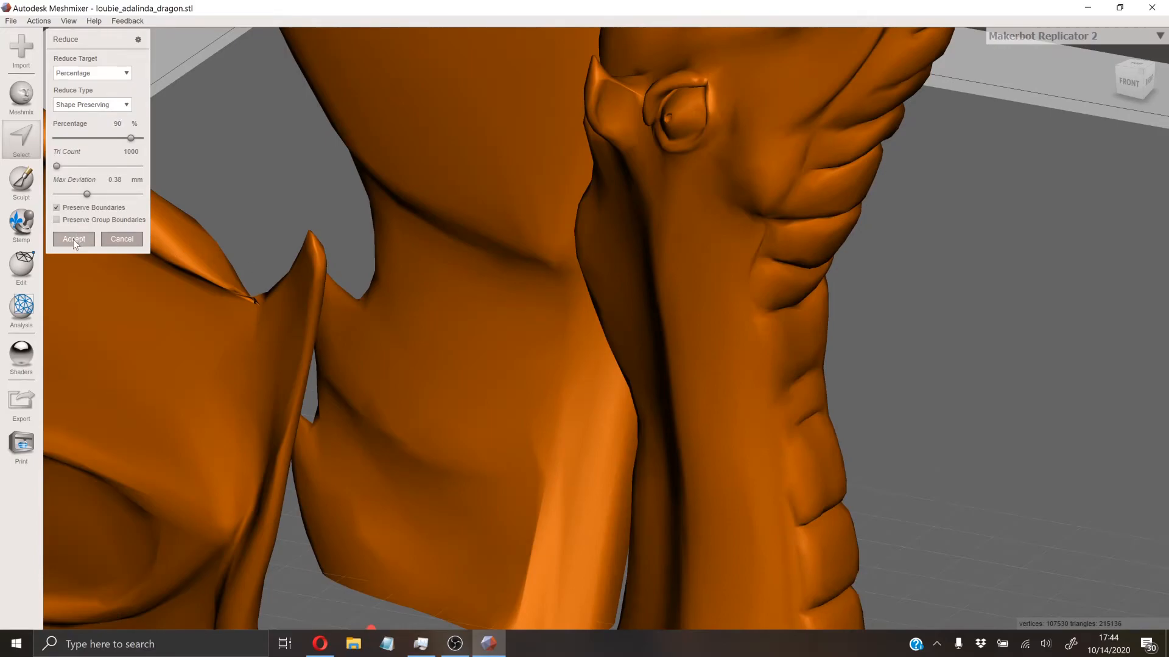
pyautogui.moveTo(751, 285)
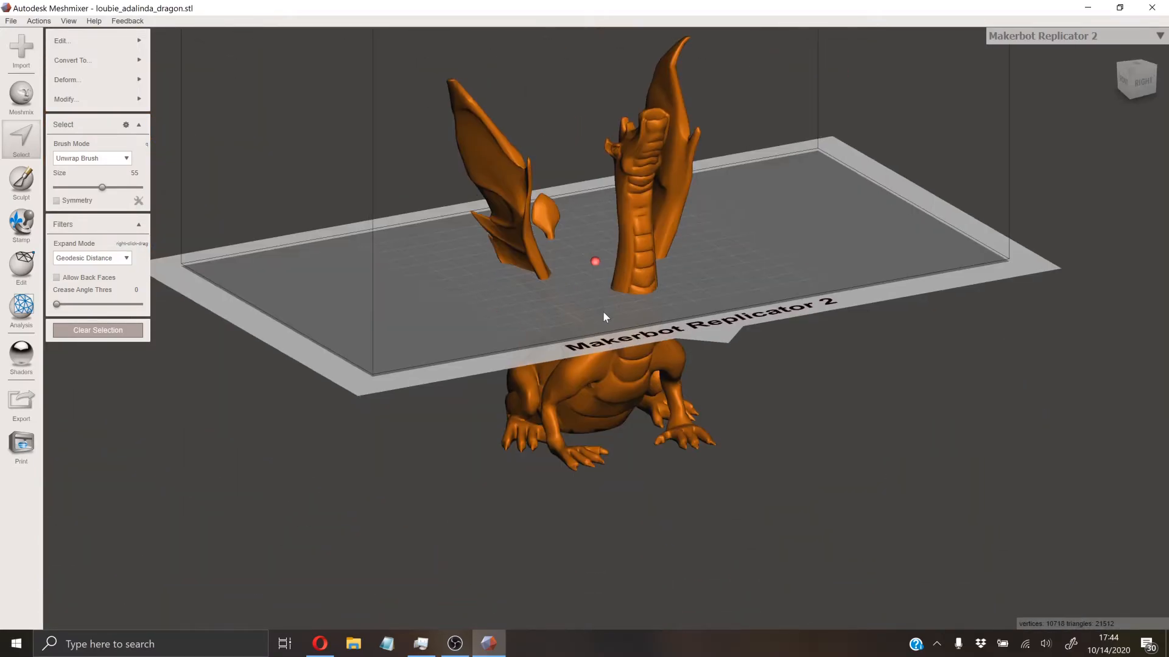
# Run the Inspector analysis on the reduced dragon to check for holes
pyautogui.click(21, 306)
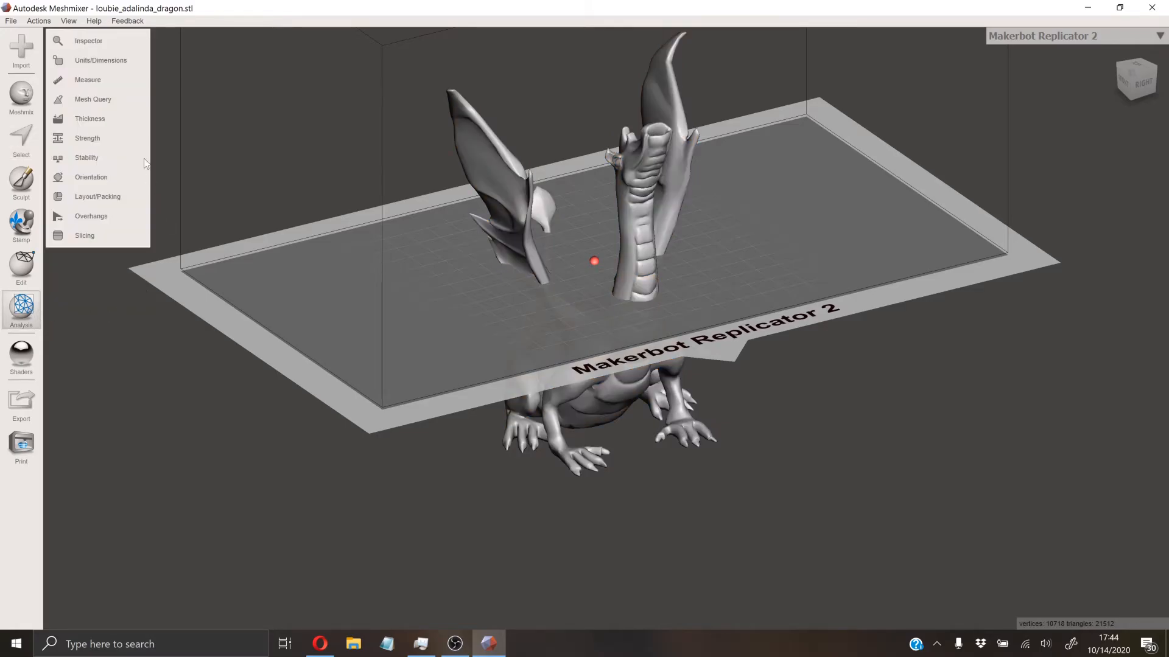
pyautogui.click(87, 40)
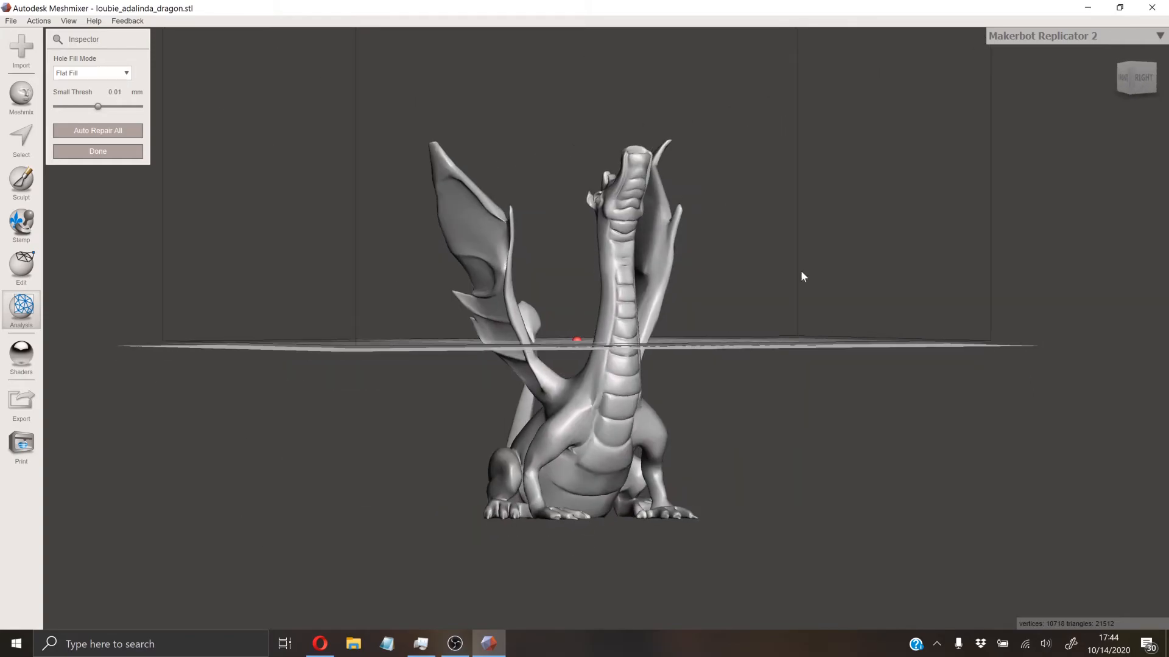
pyautogui.moveTo(671, 164)
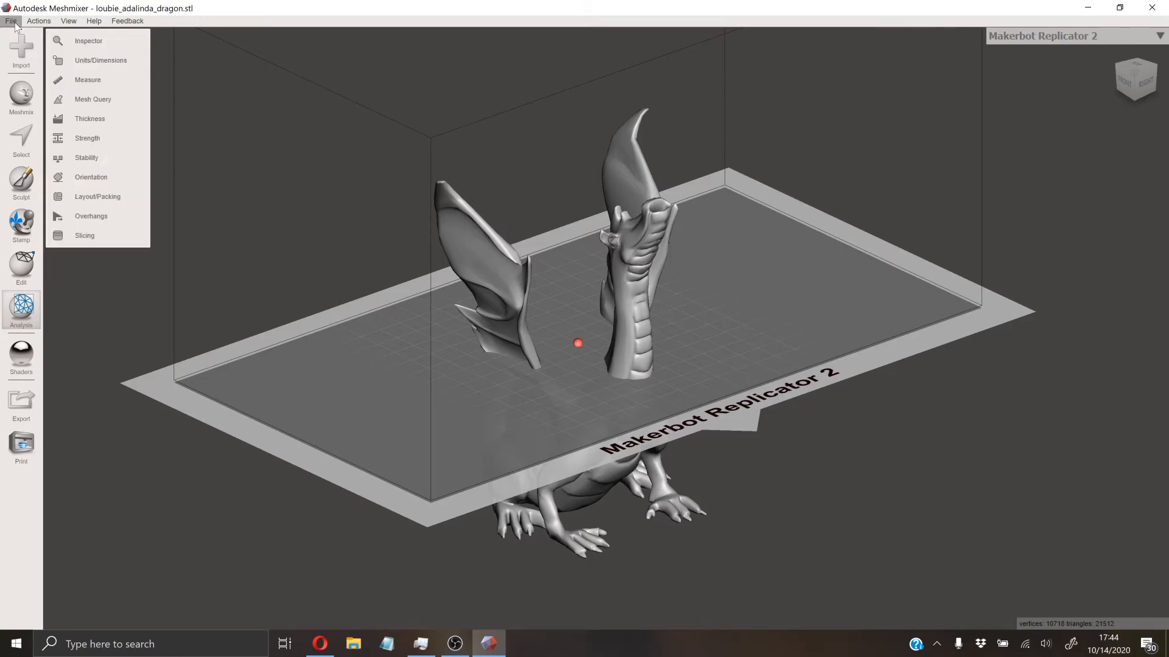
# Export the mesh as binary STL, naming the file 'Dragon'
pyautogui.click(11, 20)
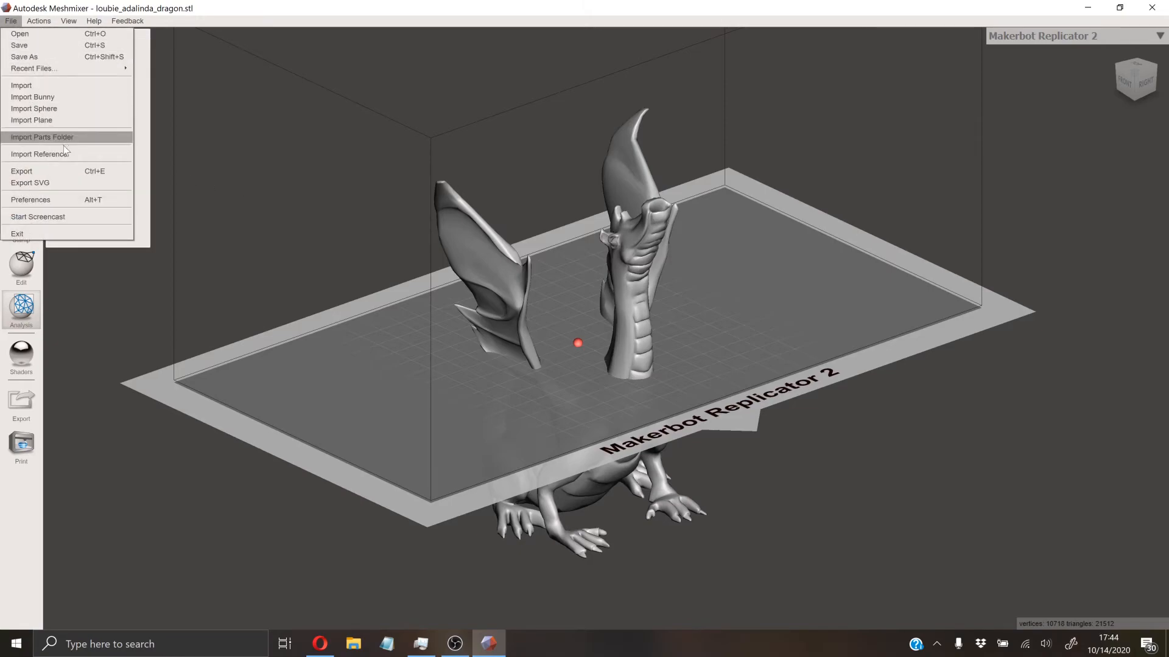
pyautogui.click(21, 310)
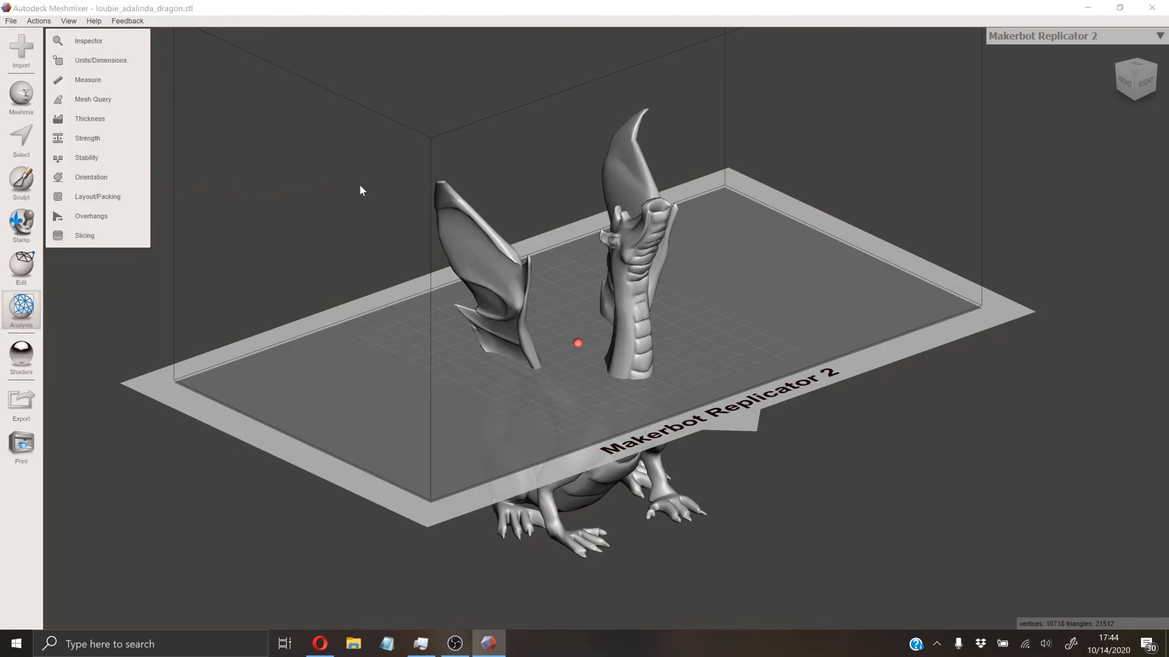
pyautogui.click(21, 401)
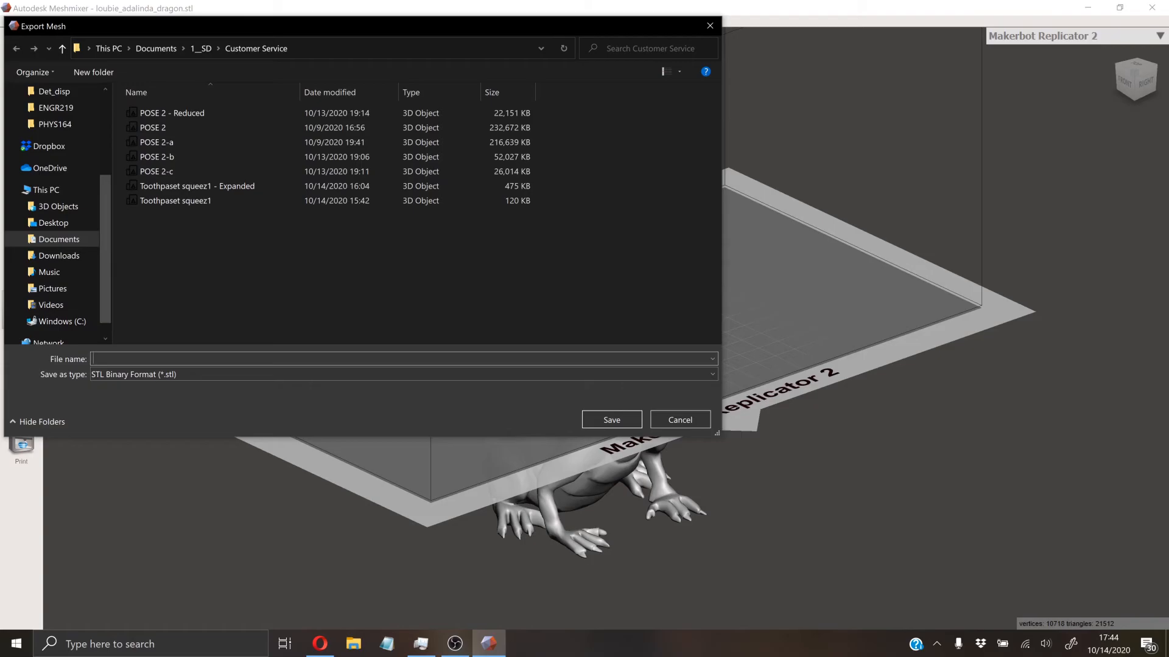
pyautogui.write('Dragon,')
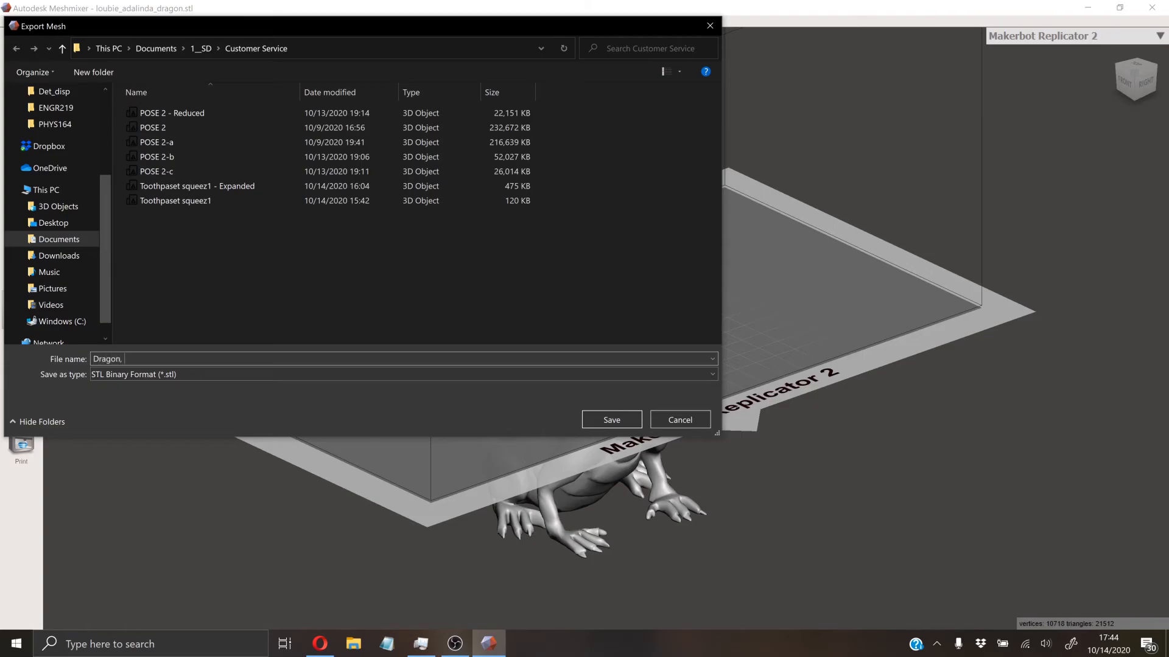